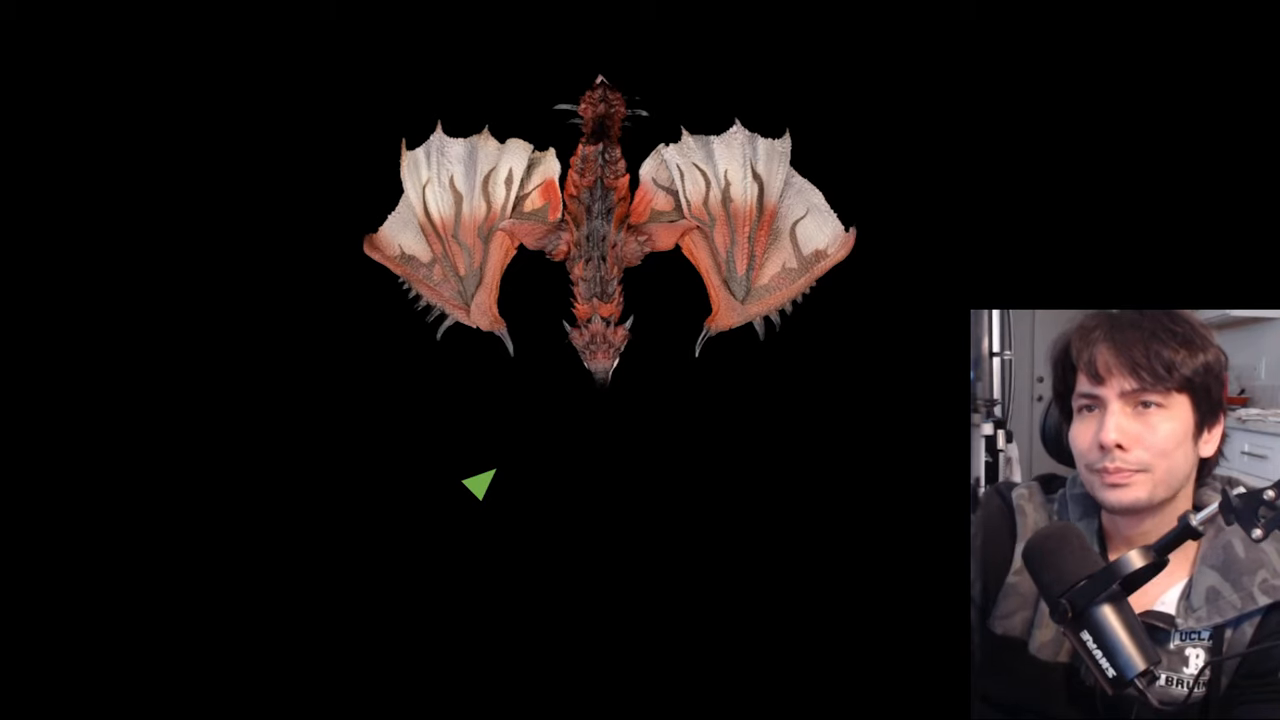
pyautogui.moveTo(824, 440)
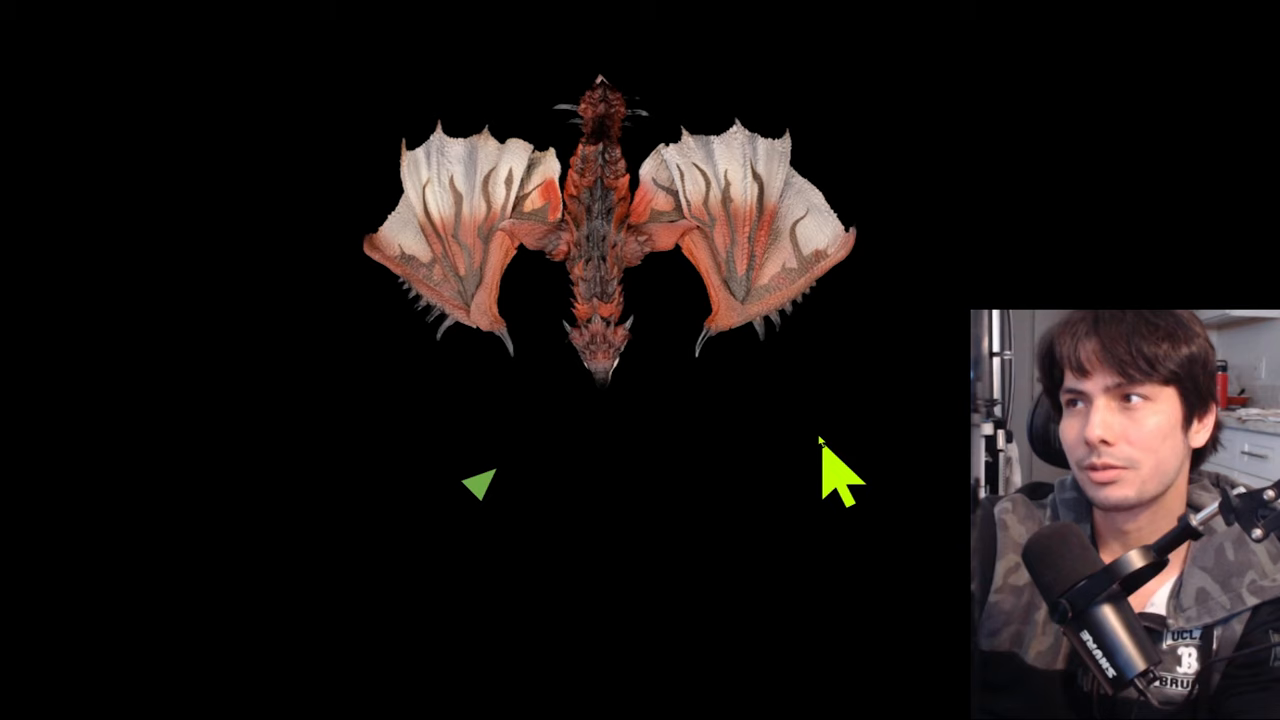
# - Enlarge the dragon image by its handles and reposition it on the slide
pyautogui.moveTo(310, 120); pyautogui.dragTo(460, 390)
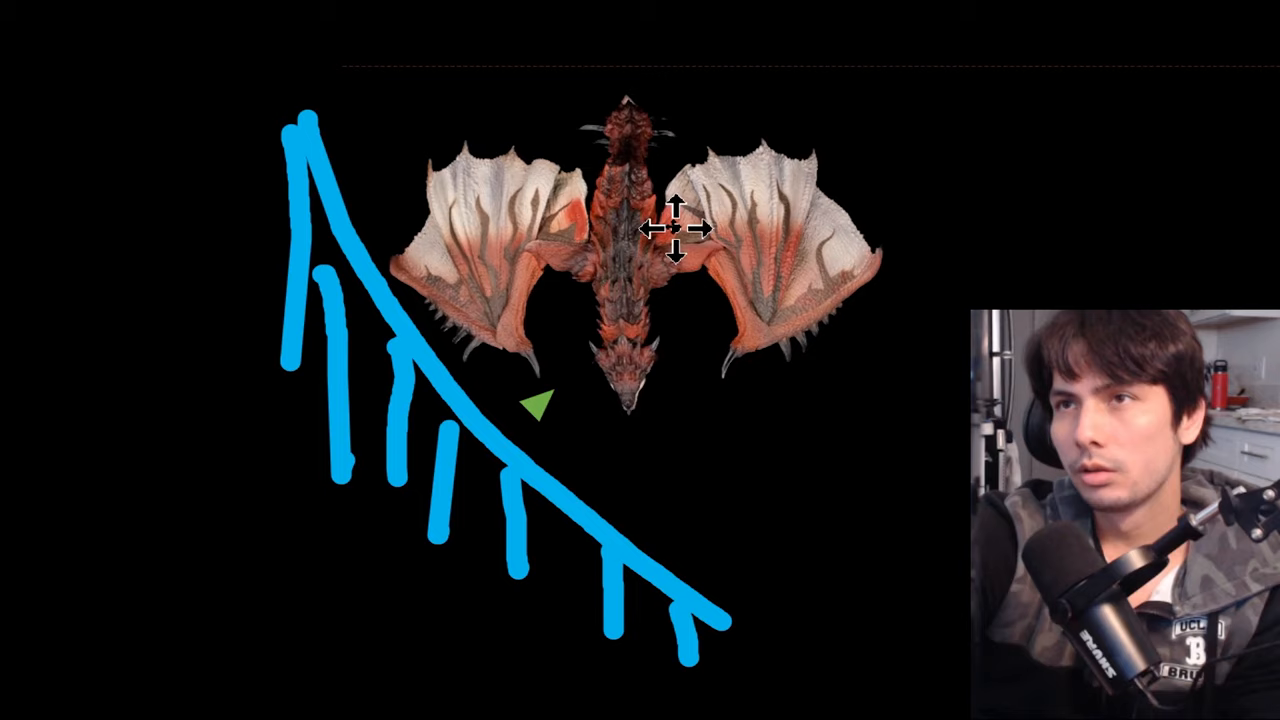
pyautogui.moveTo(676, 230); pyautogui.dragTo(504, 384)
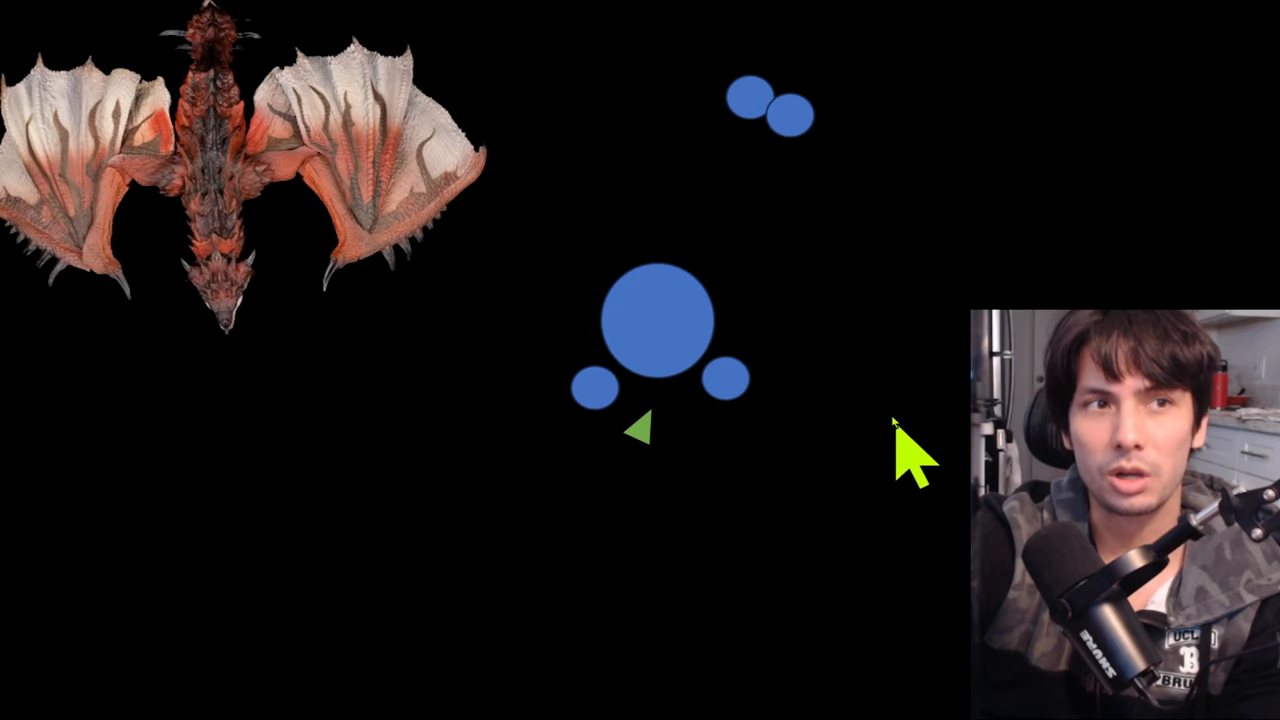
pyautogui.moveTo(770, 524)
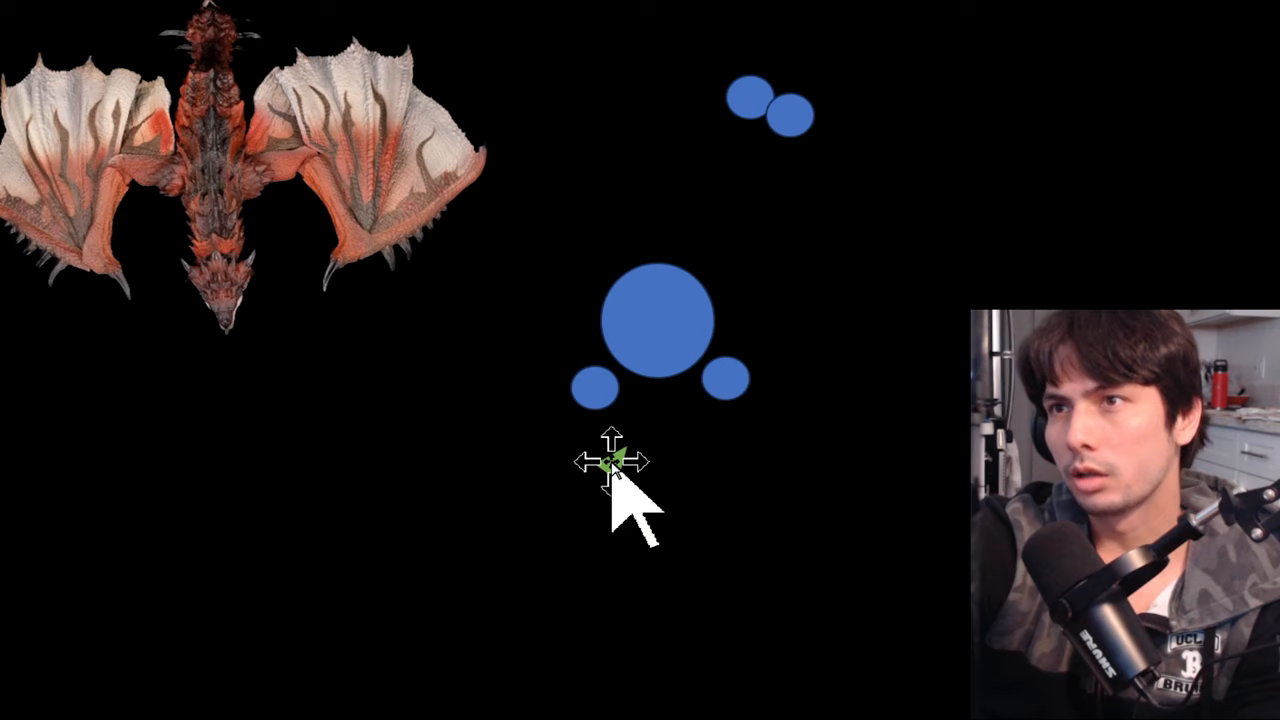
pyautogui.moveTo(596, 556)
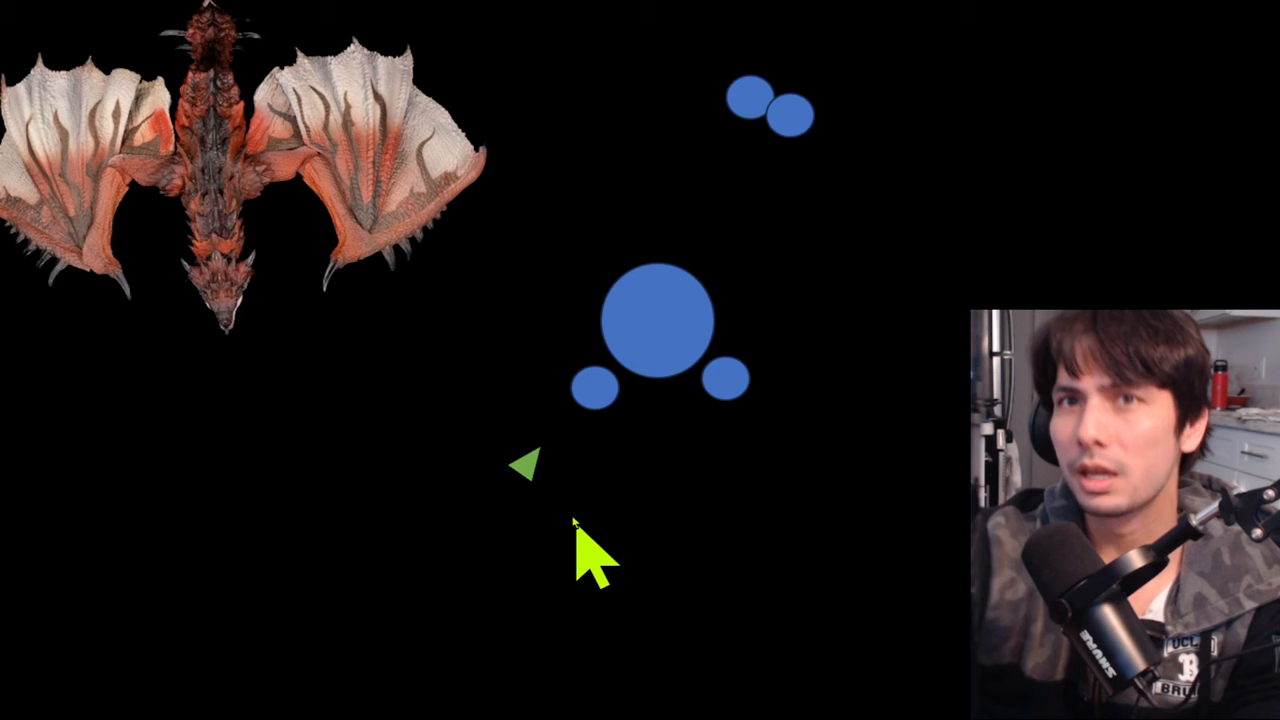
pyautogui.moveTo(744, 524)
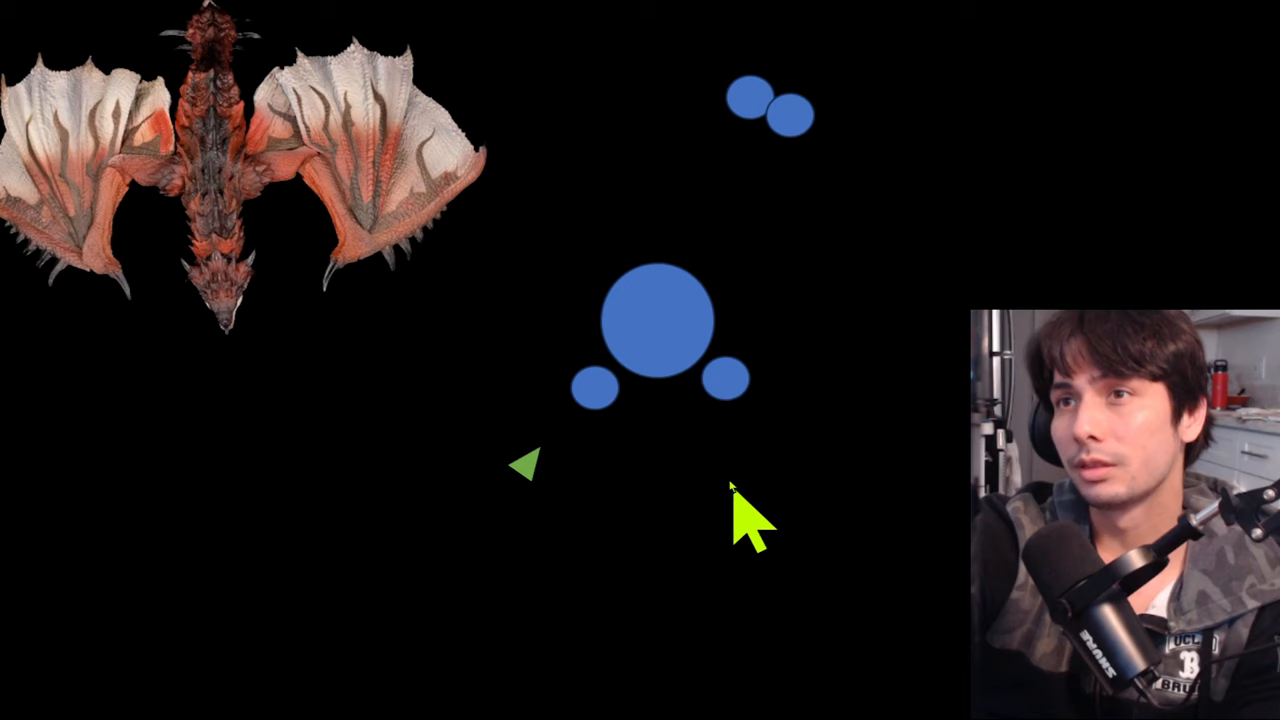
pyautogui.moveTo(830, 536)
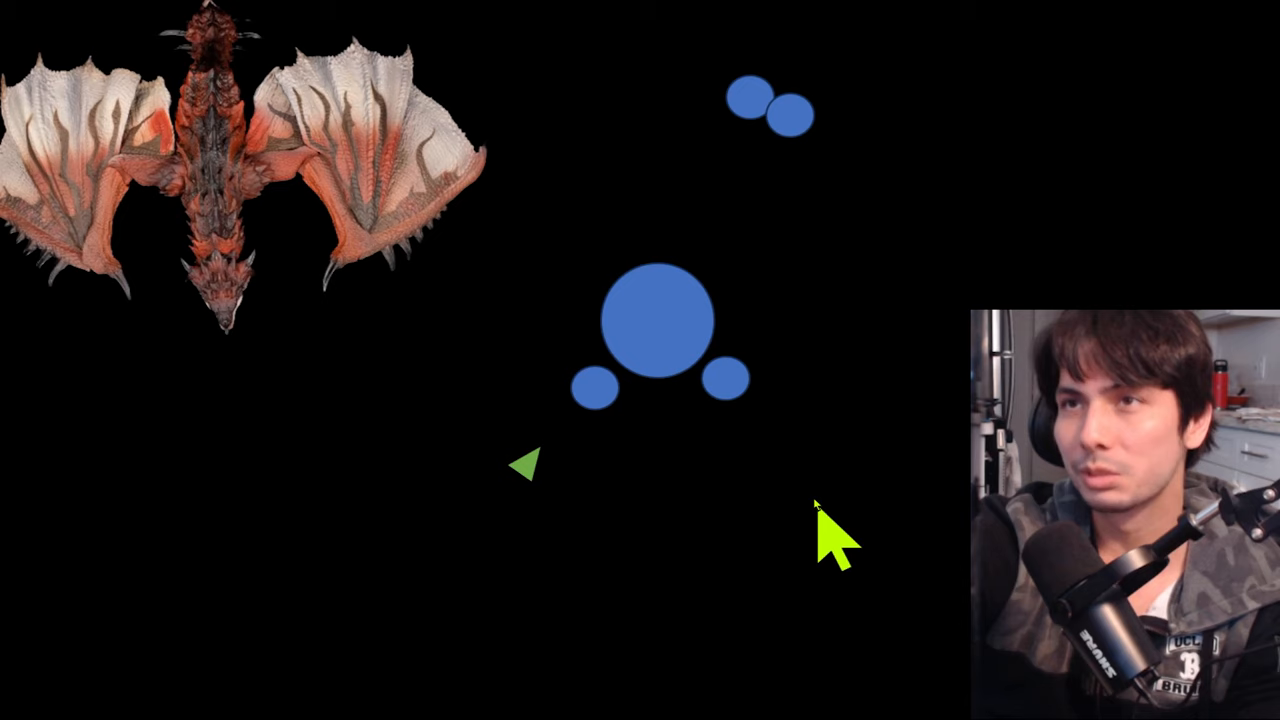
pyautogui.moveTo(756, 576)
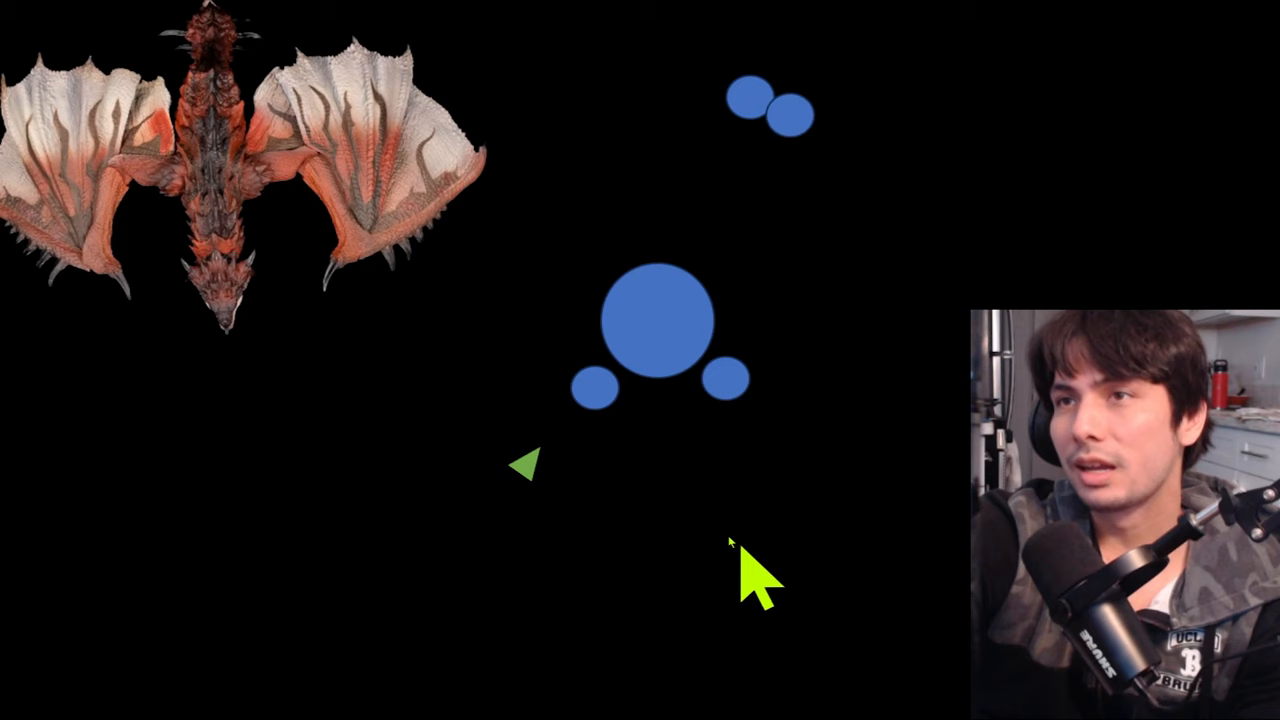